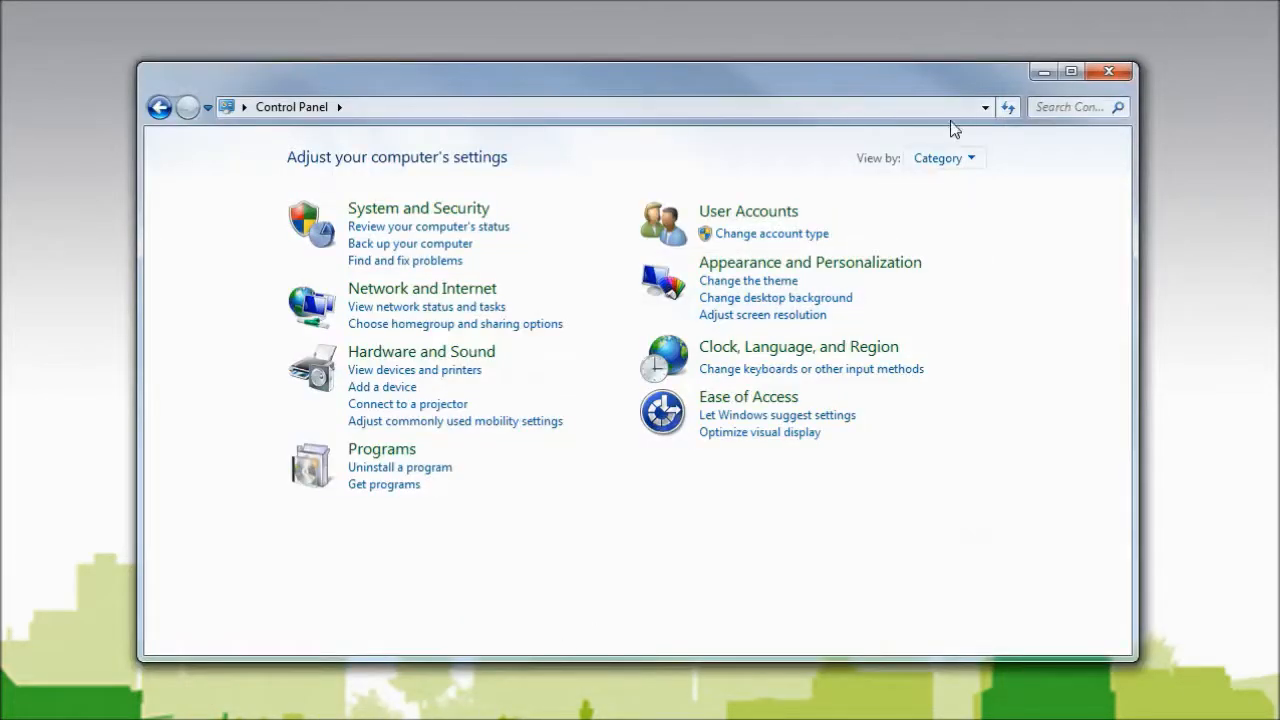
Step: Switch the Control Panel view from Category to Small icons
click(943, 158)
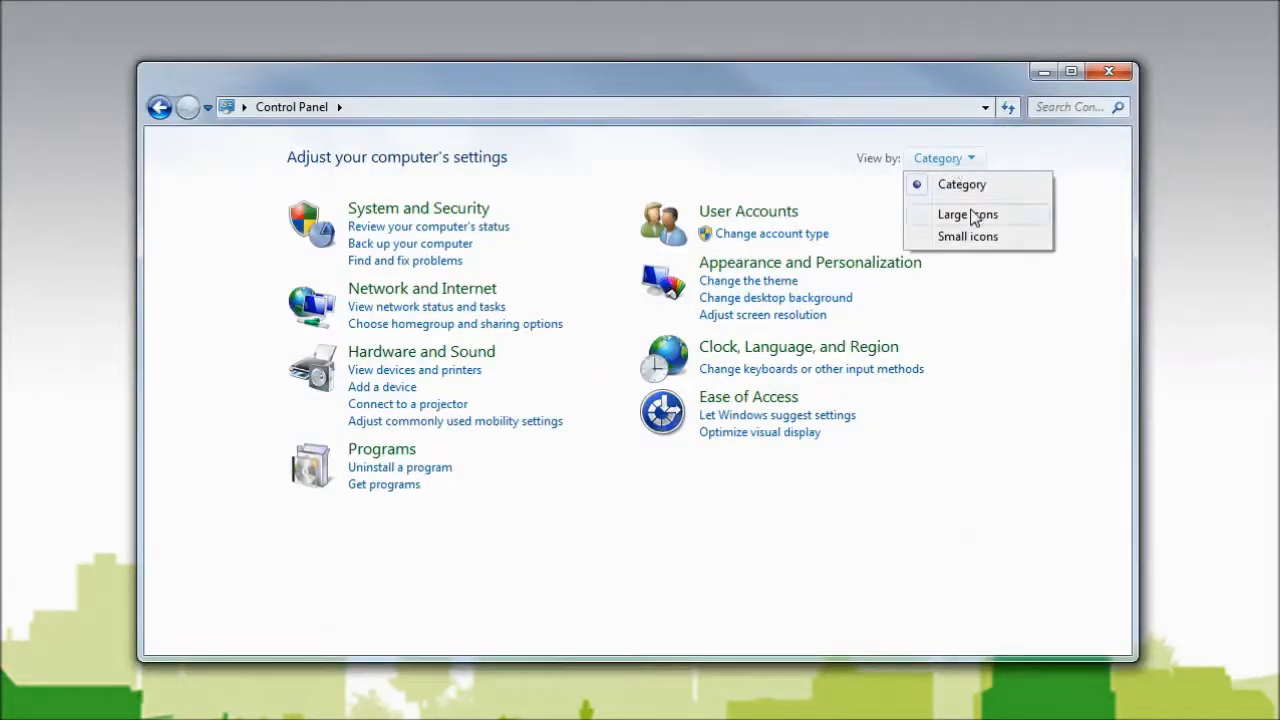
click(967, 236)
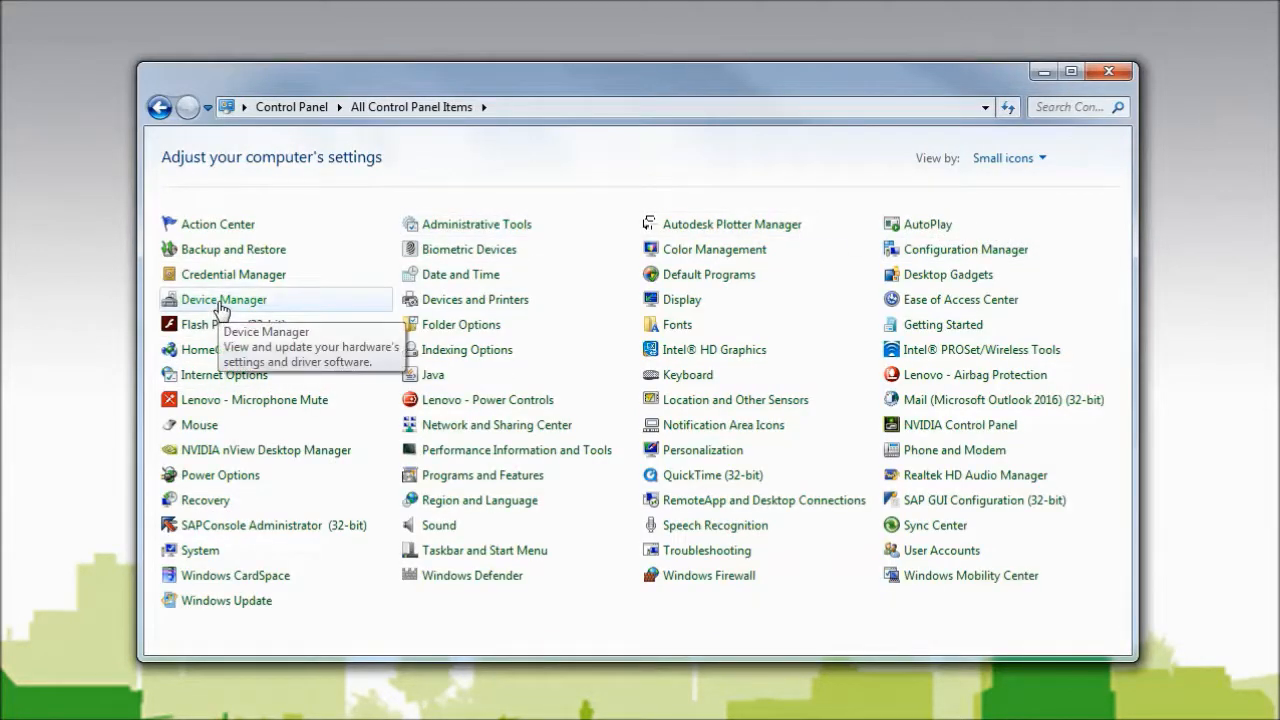
Step: Open Device Manager, check Human Interface Devices for the APC USB UPS, then expand Batteries
click(223, 299)
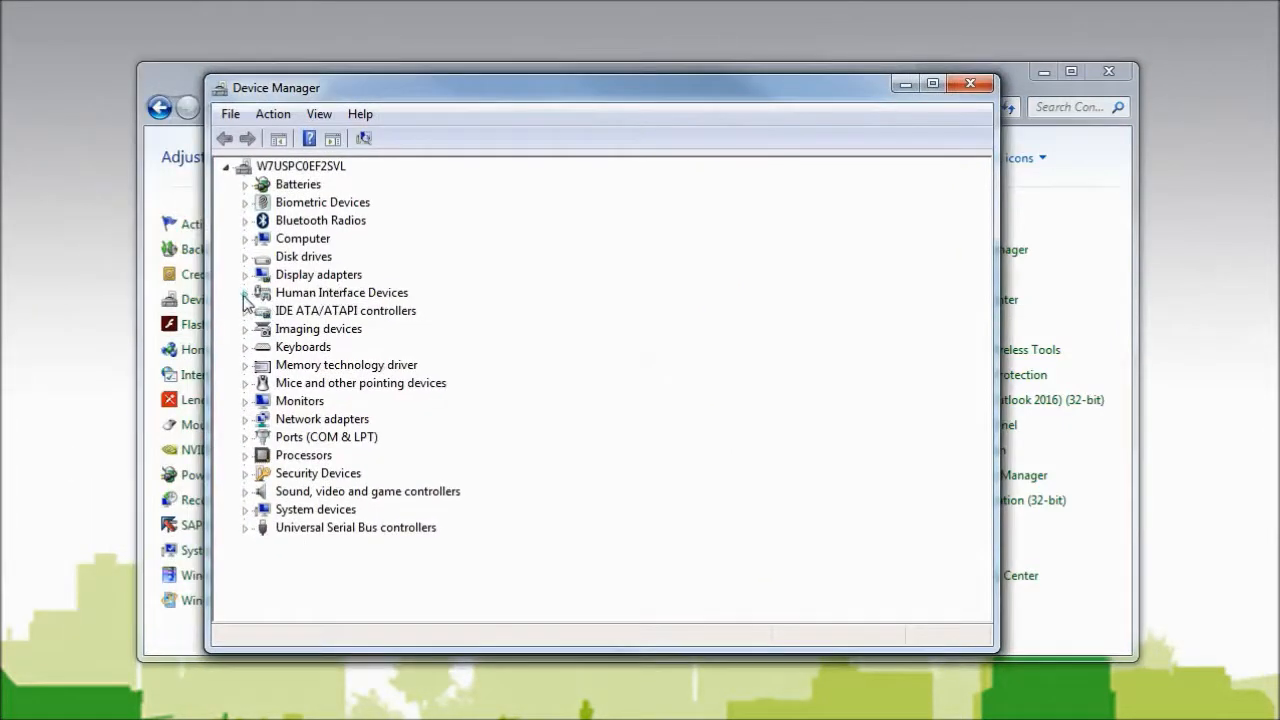
click(245, 292)
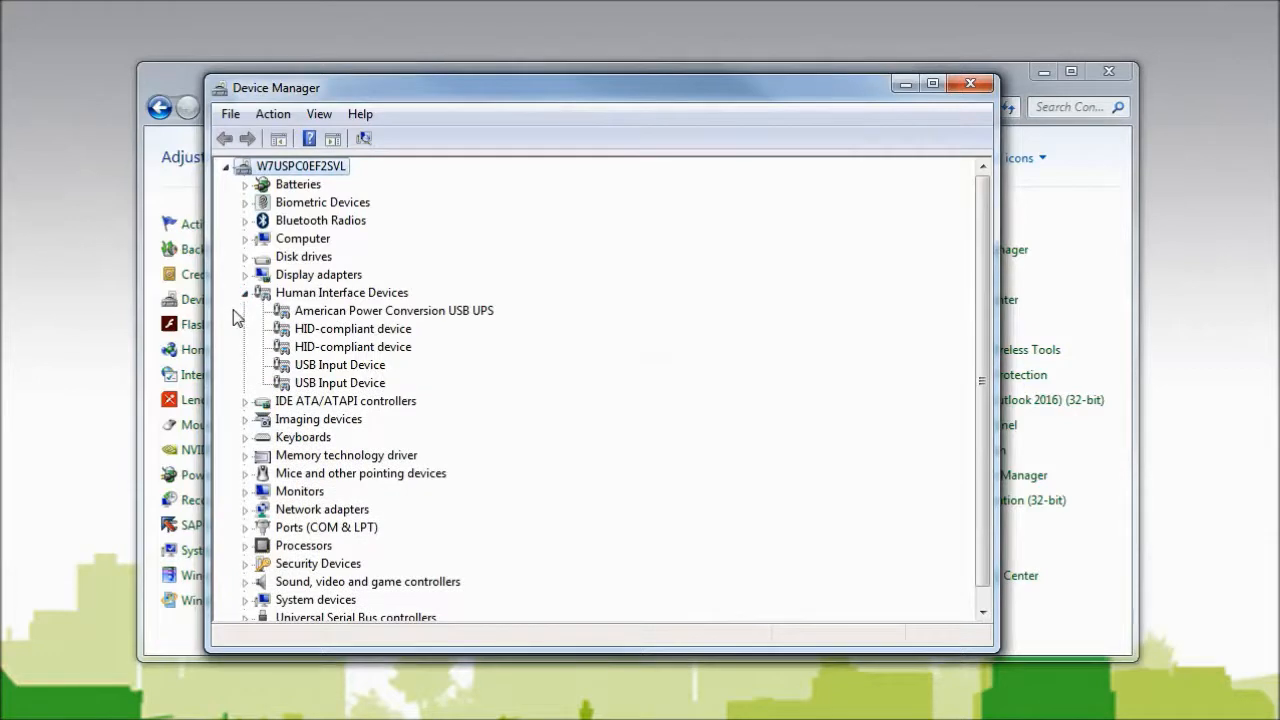
mouse_move(345, 330)
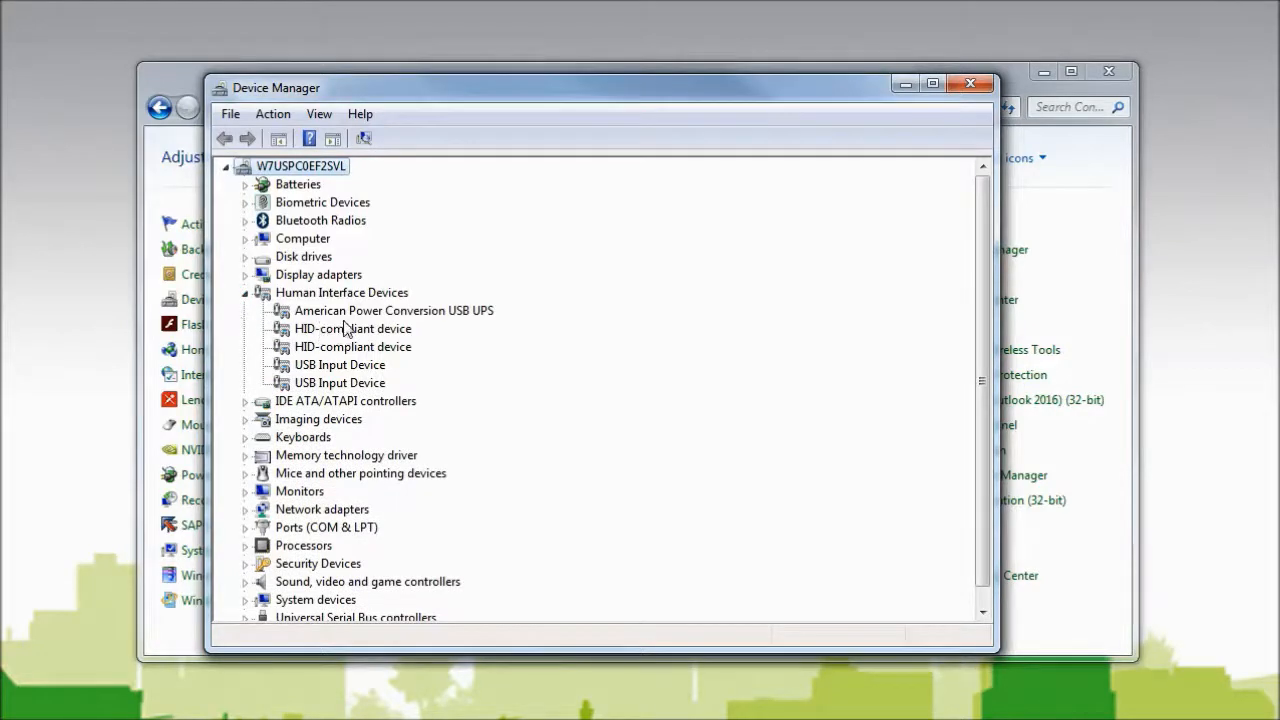
mouse_move(498, 327)
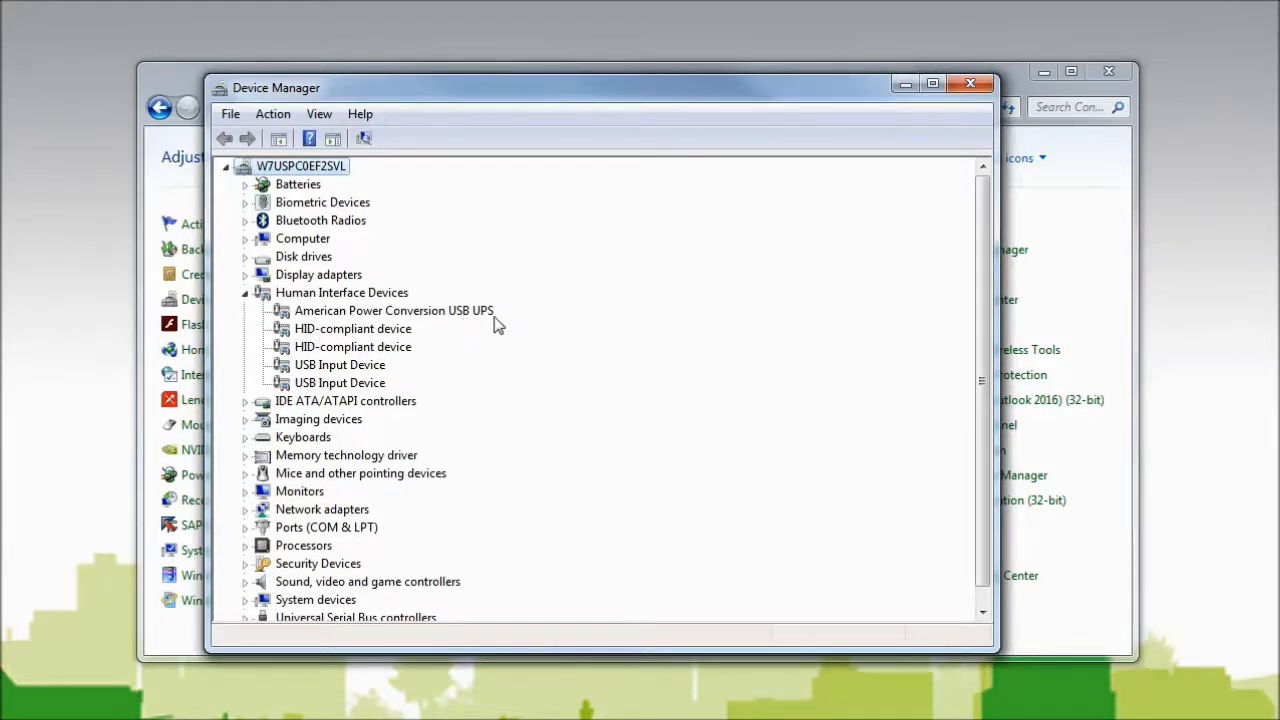
click(246, 292)
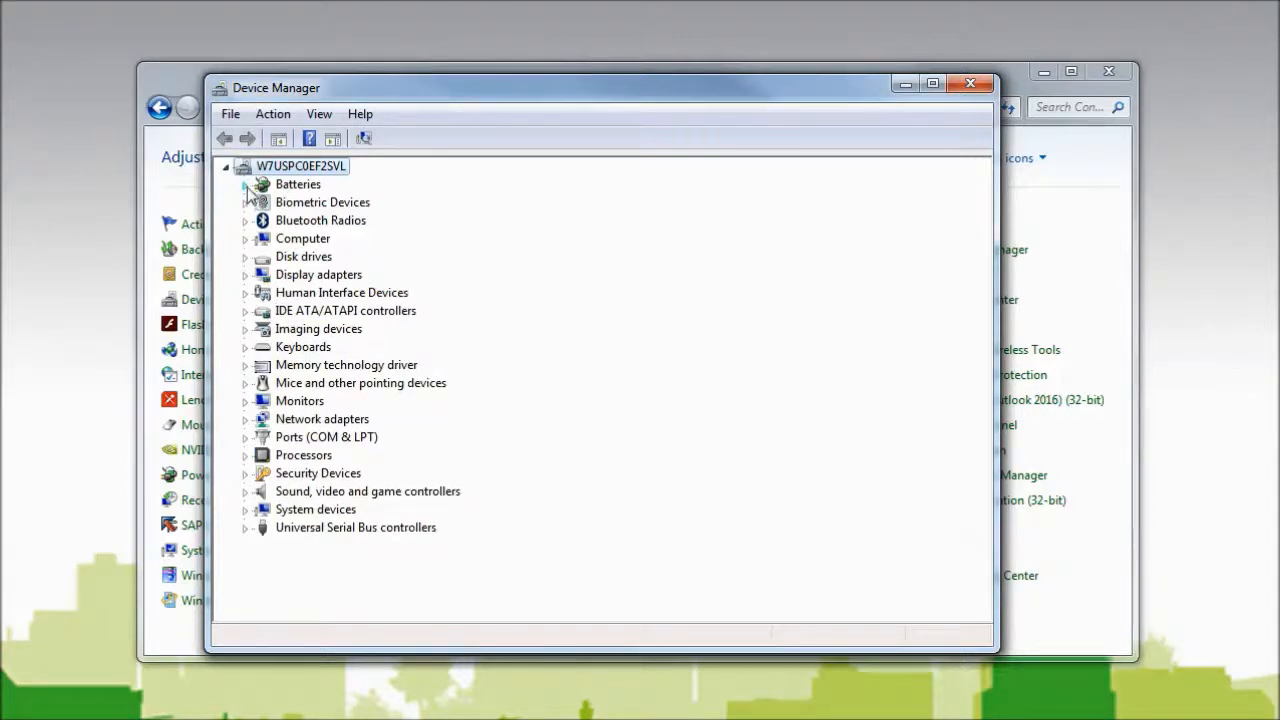
click(245, 184)
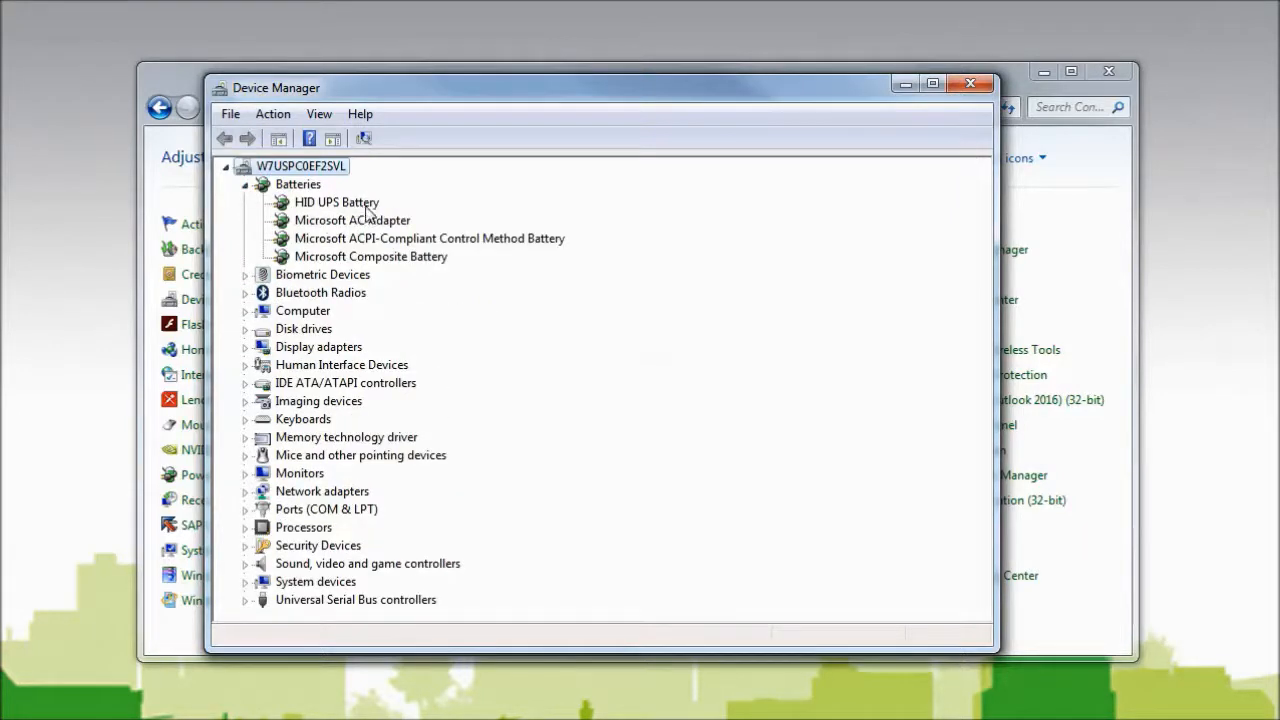